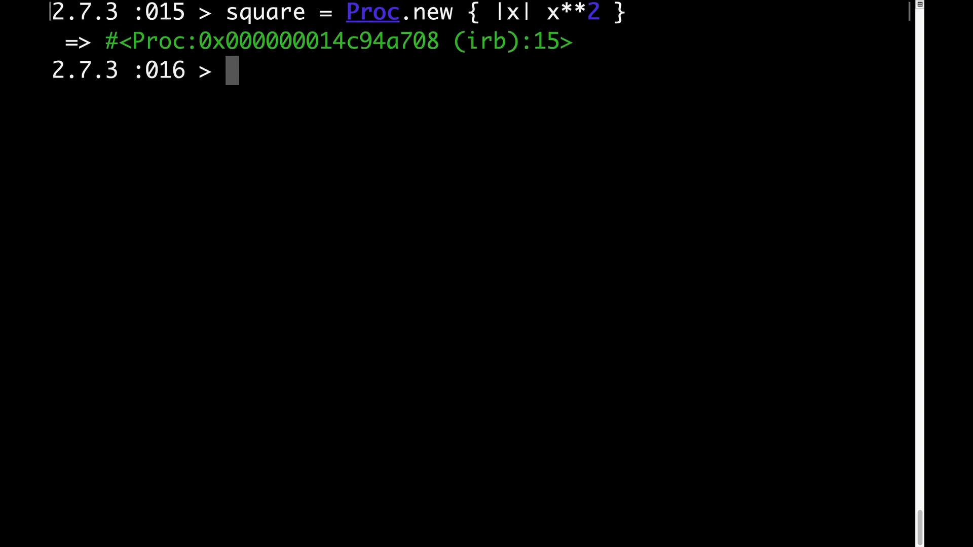
pyautogui.write('square.')
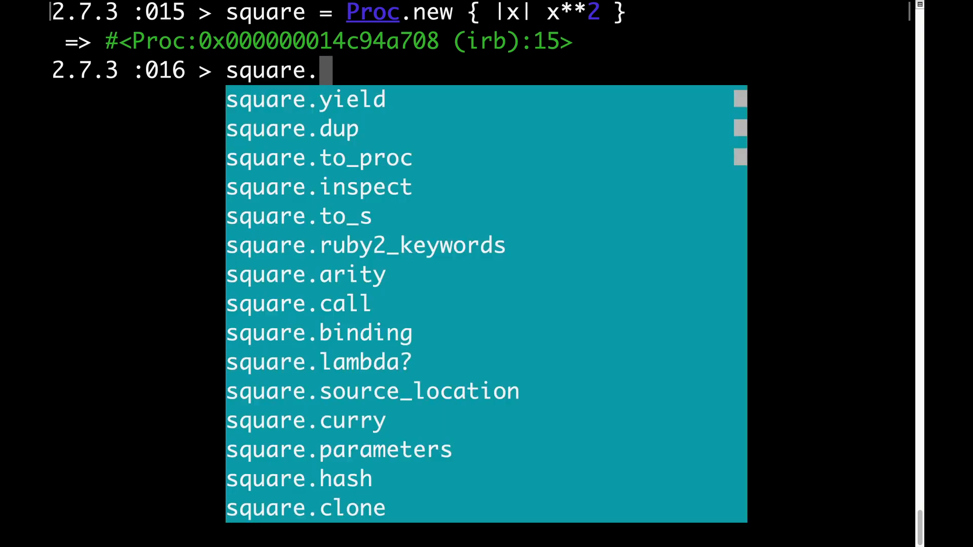
pyautogui.write('class')
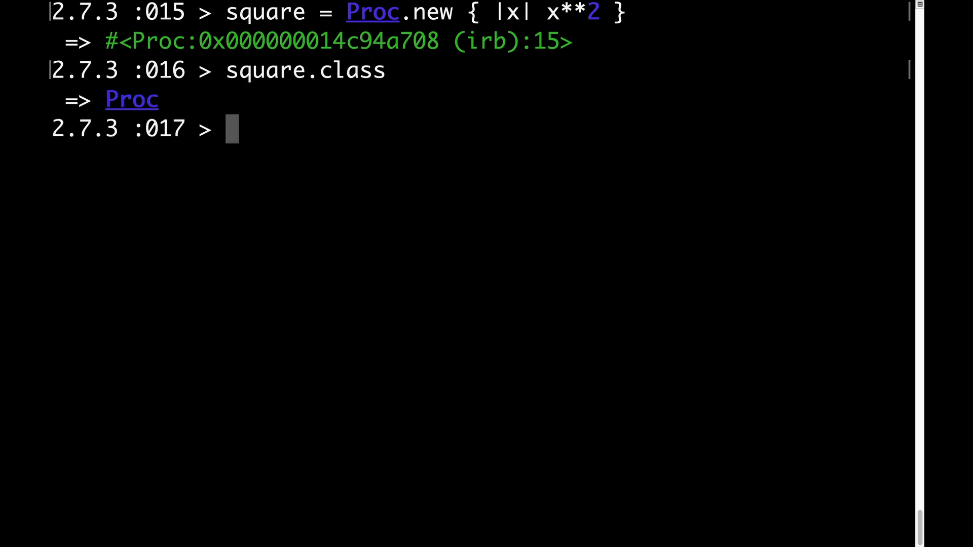
pyautogui.write('square.call(3)')
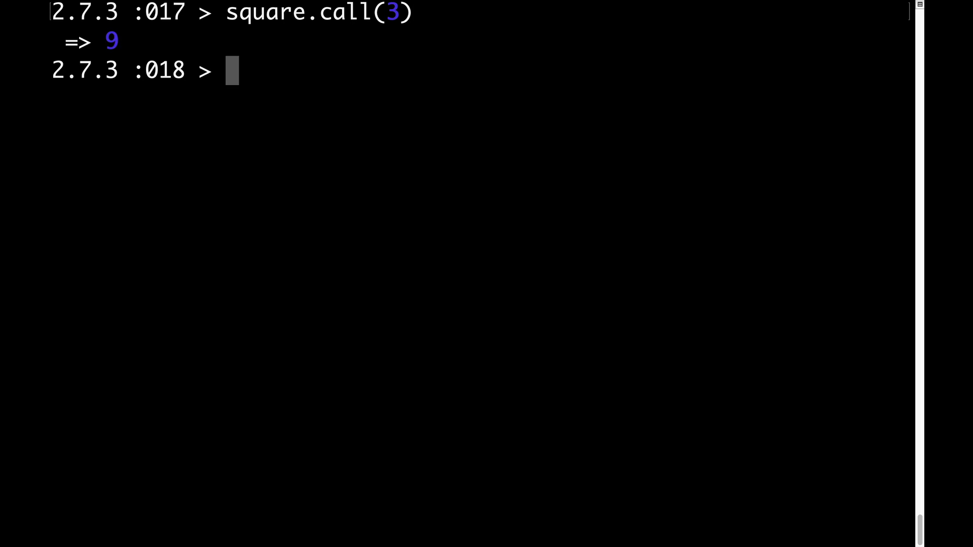
pyautogui.write('square.call')
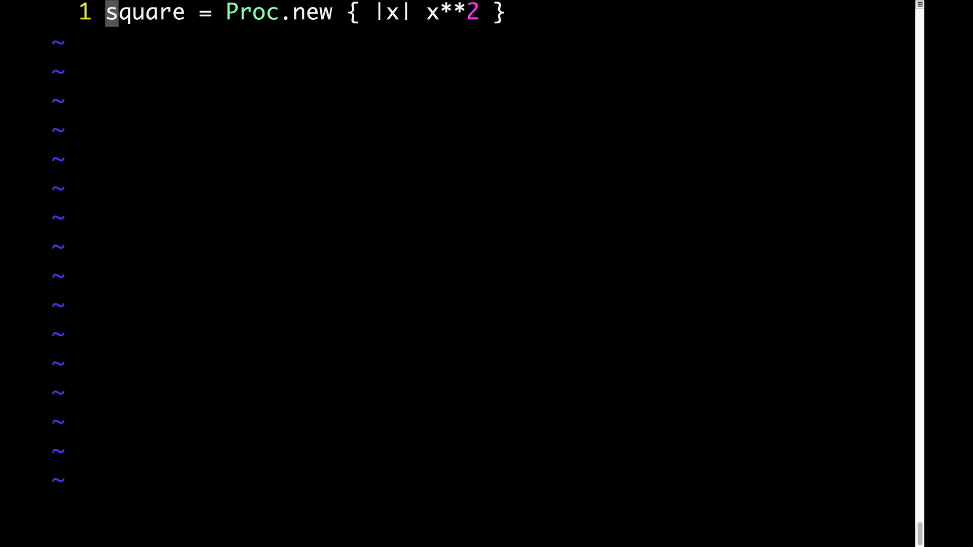
pyautogui.write('double = Proc.new { |x| x * 2 }')
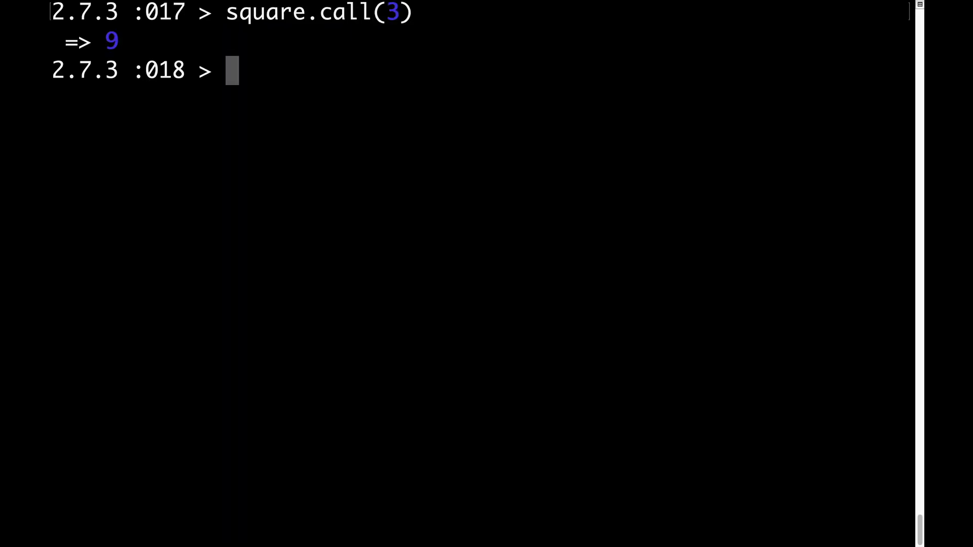
pyautogui.write('square.c')
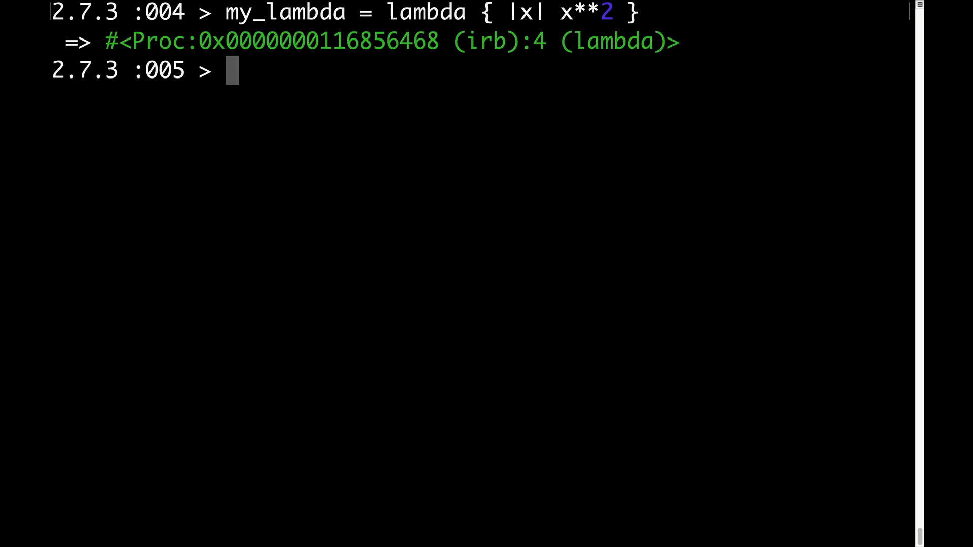
pyautogui.write('my_')
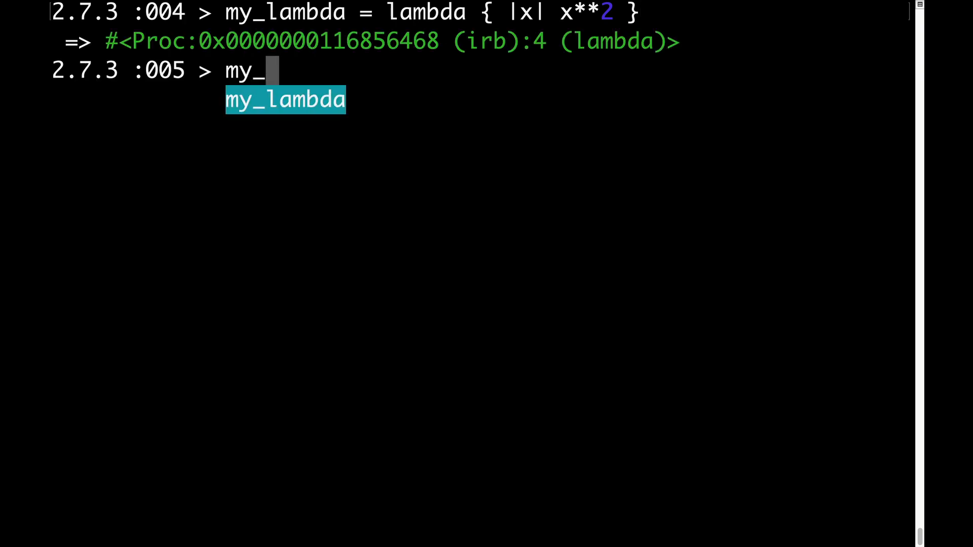